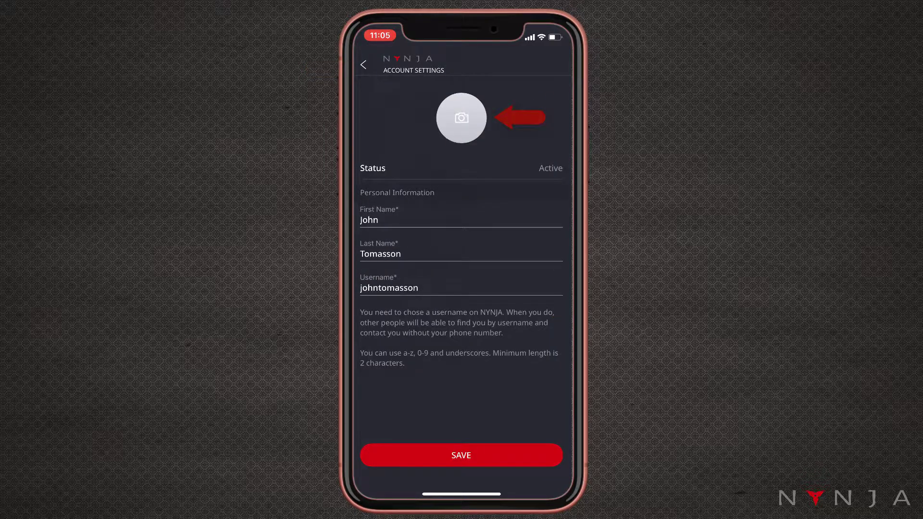
Step: View the profile photo's Take from Camera/Gallery choices and cancel without changing it
{"action": "left_click", "coordinate": [461, 118]}
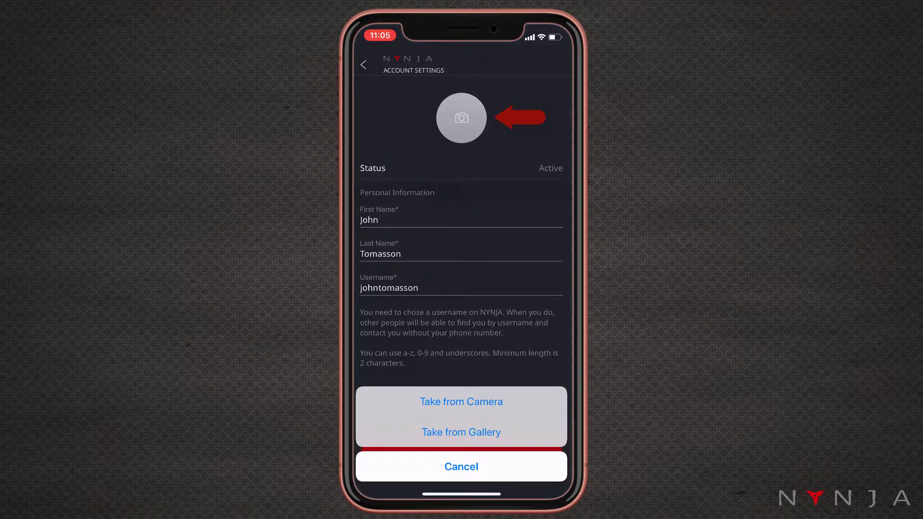
{"action": "left_click", "coordinate": [460, 432]}
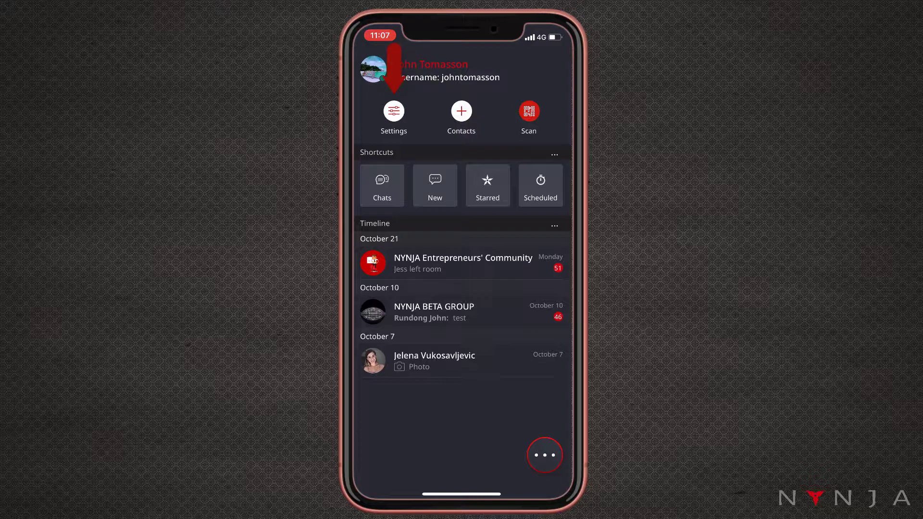
{"action": "left_click", "coordinate": [543, 455]}
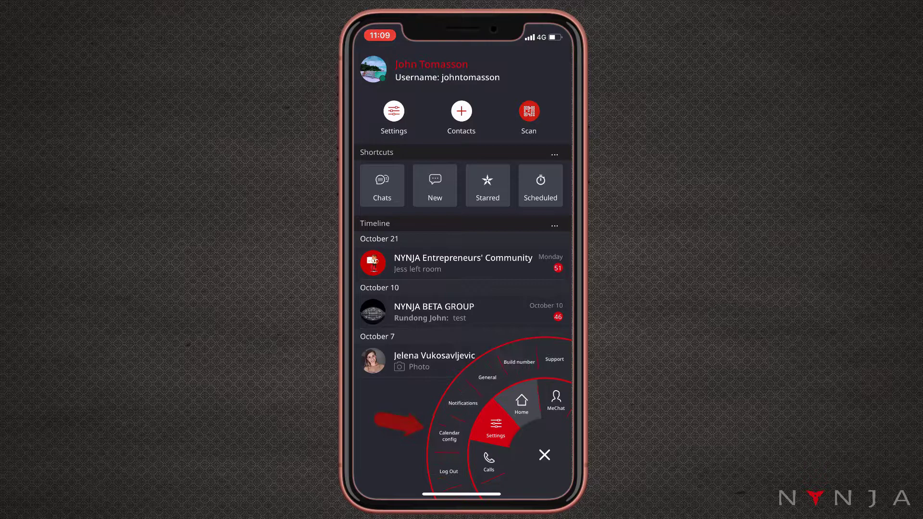
{"action": "left_click", "coordinate": [543, 455]}
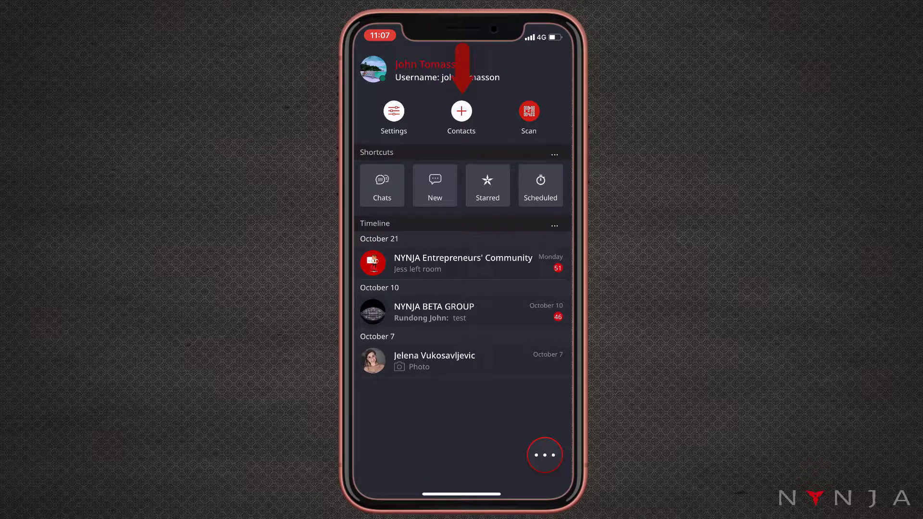
{"action": "left_click", "coordinate": [460, 110]}
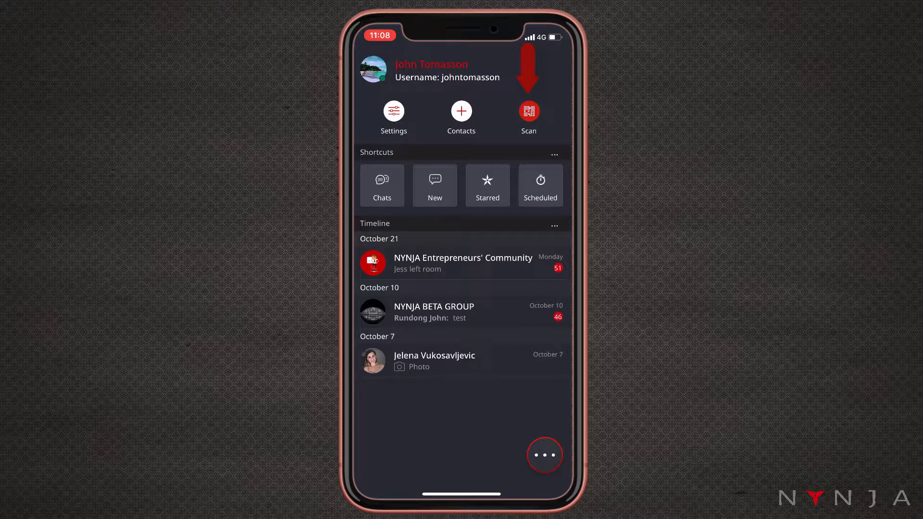
{"action": "left_click", "coordinate": [528, 112]}
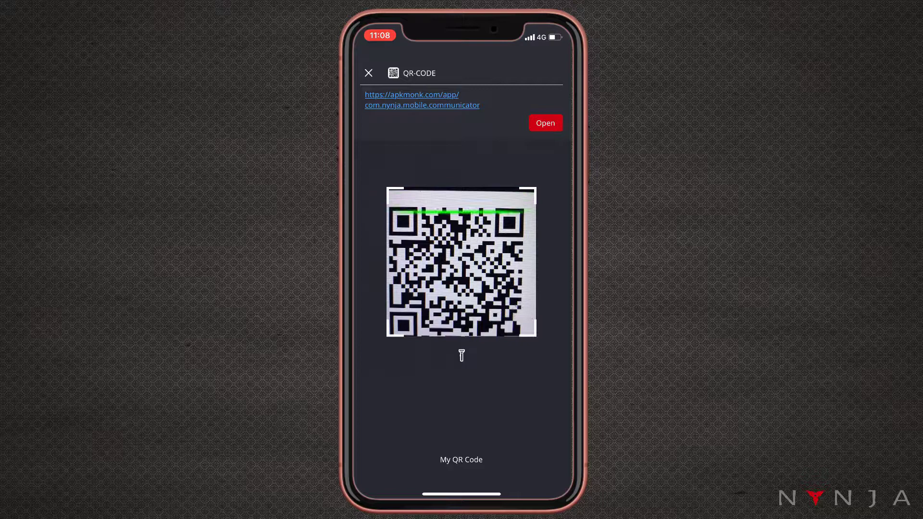
{"action": "left_click", "coordinate": [369, 73]}
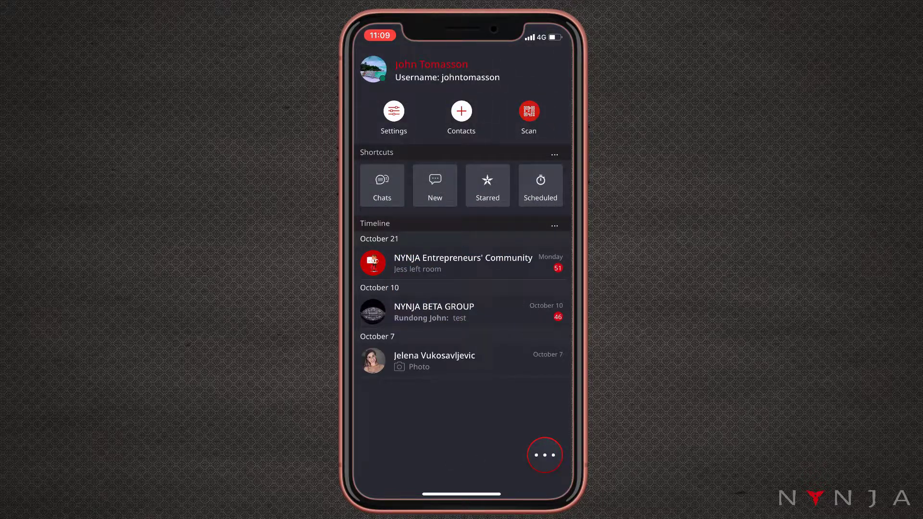